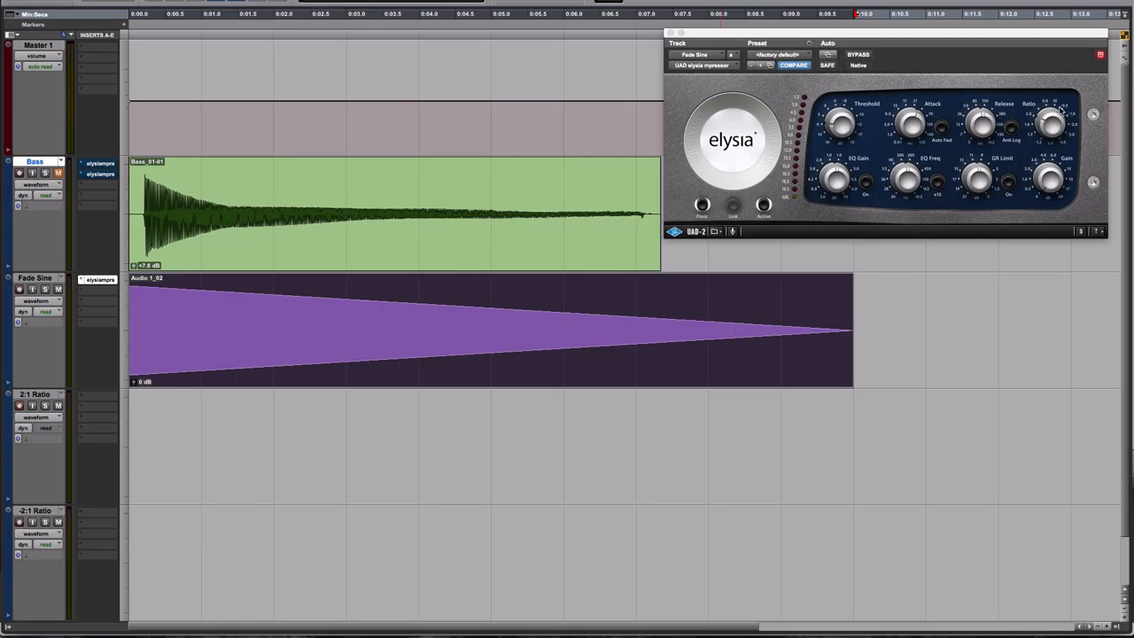
{"action": "mouse_move", "coordinate": [1081, 308]}
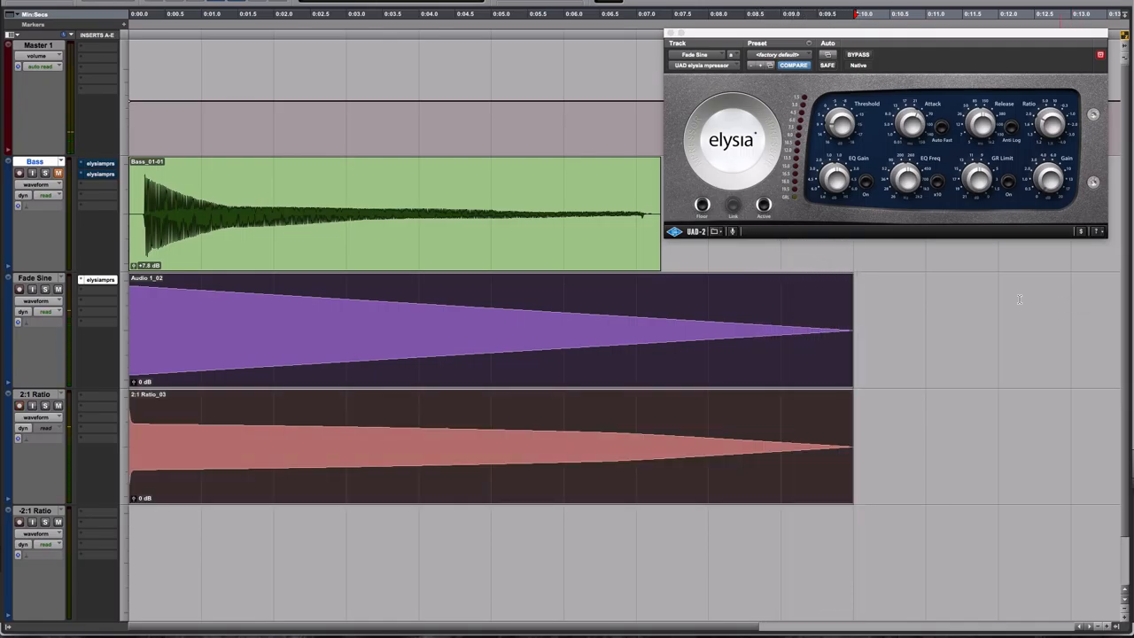
- Record-arm the 2:1 Ratio track to capture the compressed sine fade
{"action": "left_click", "coordinate": [18, 404]}
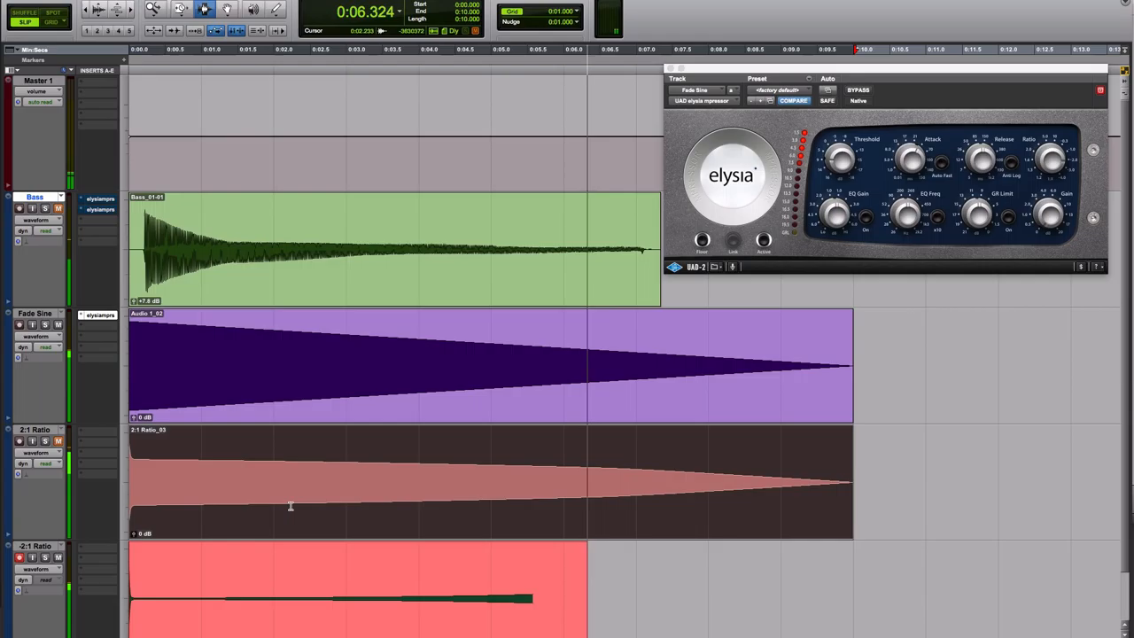
- Stop the transport once the negative-ratio pass of the sine fade is recorded
{"action": "key", "text": "space"}
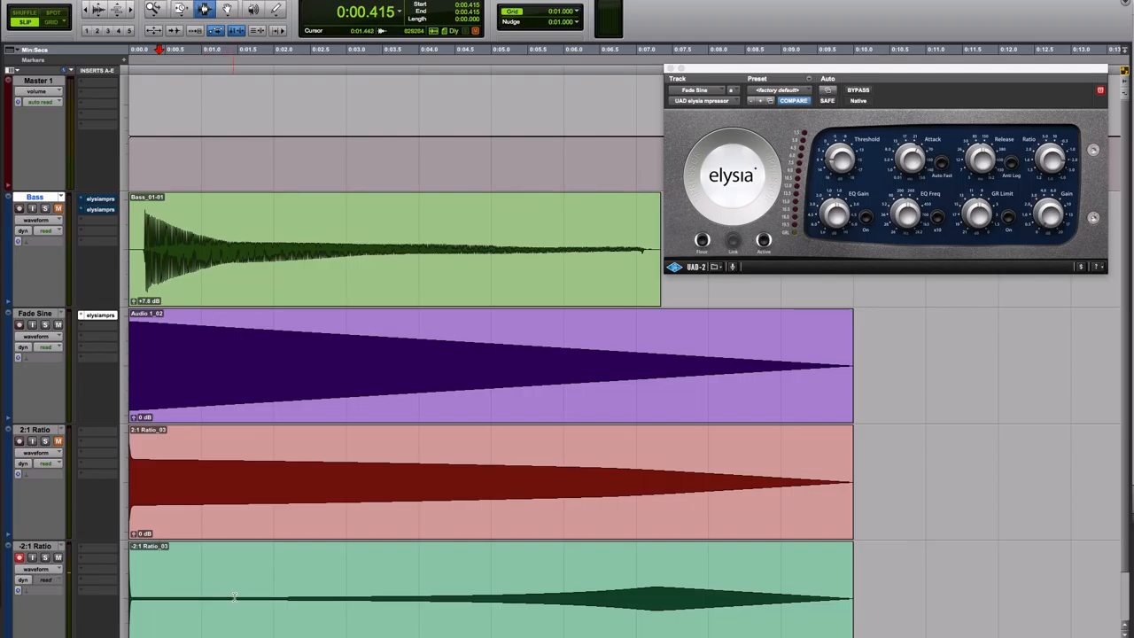
- Switch the elysia window to the Bass track's instance and audition the bass bypassed
{"action": "left_click", "coordinate": [36, 567]}
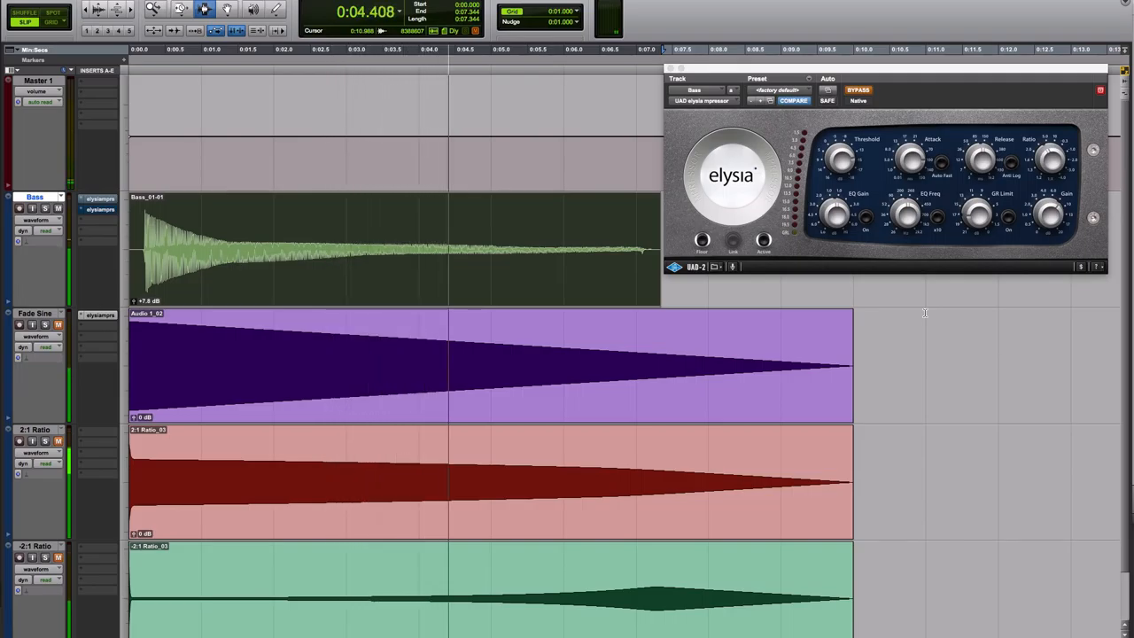
{"action": "key", "text": "space"}
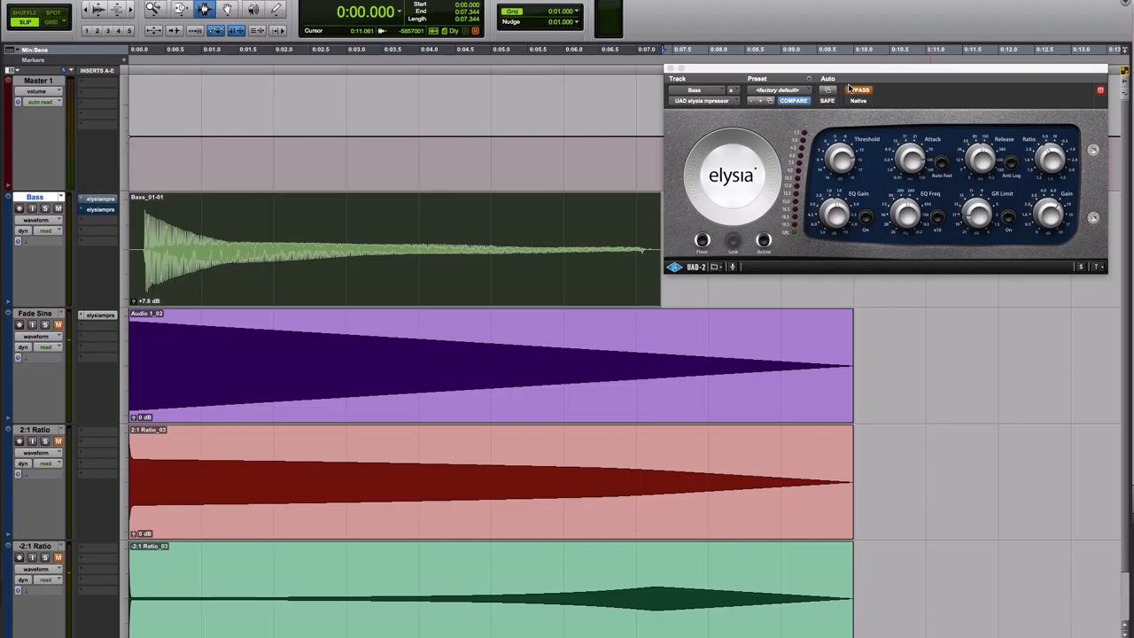
- Re-engage the elysia on Bass and play the session from the top to compare
{"action": "left_click", "coordinate": [858, 88]}
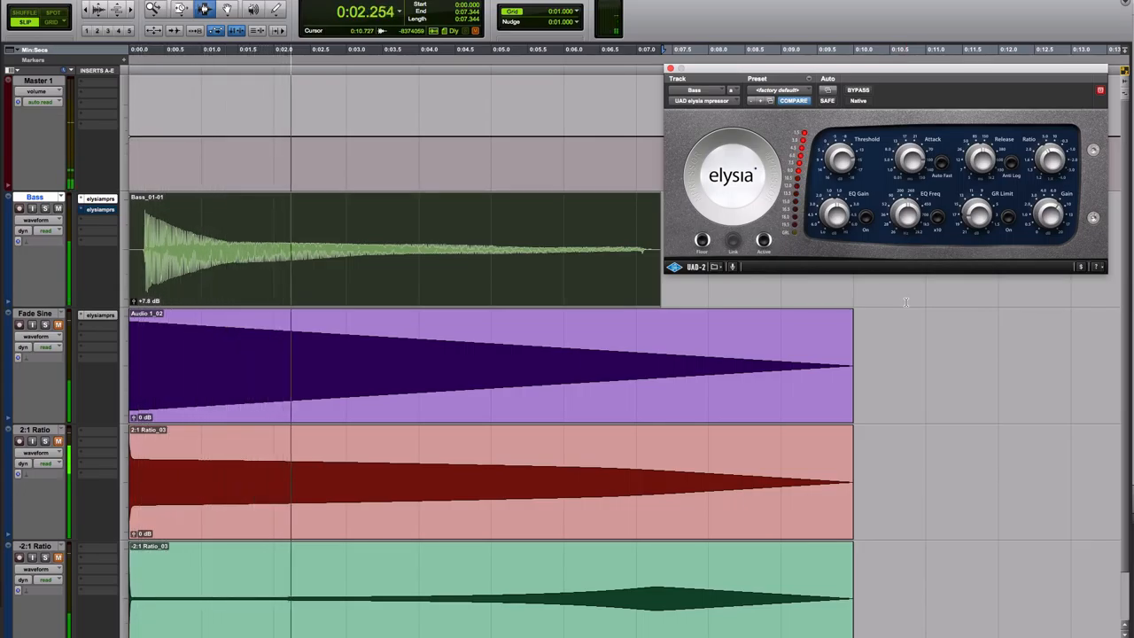
{"action": "key", "text": "space"}
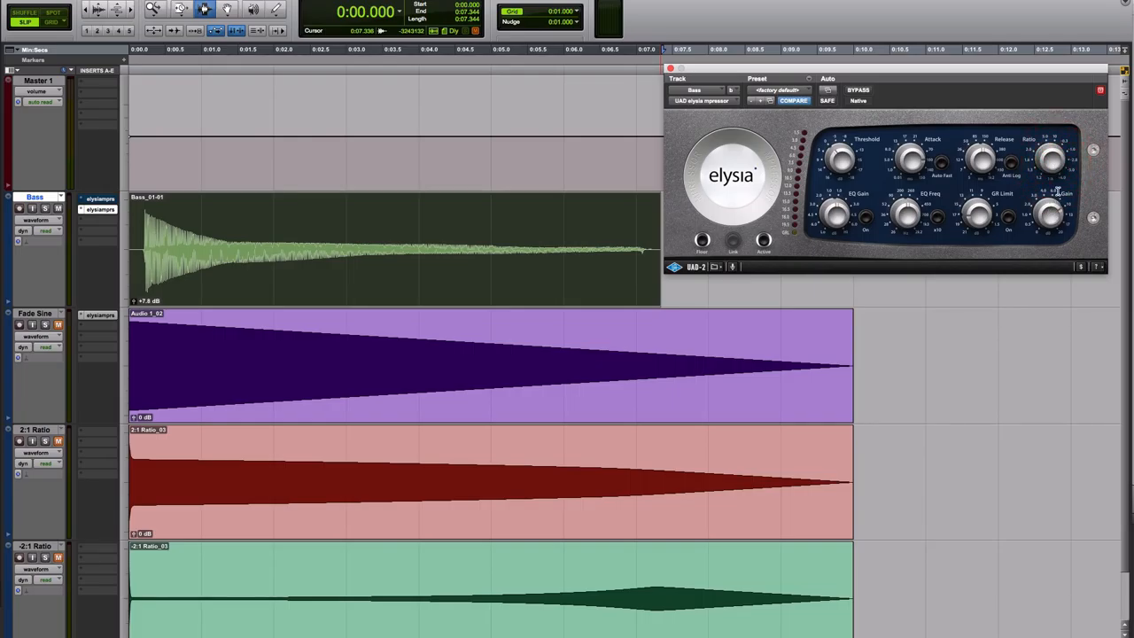
{"action": "mouse_move", "coordinate": [983, 245]}
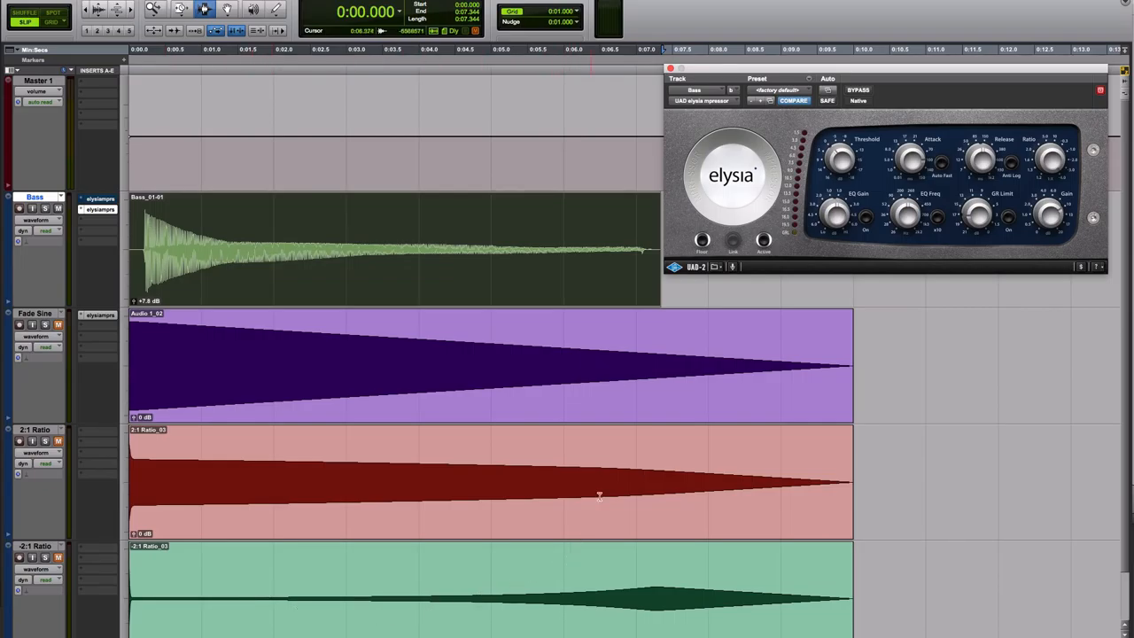
{"action": "key", "text": "space"}
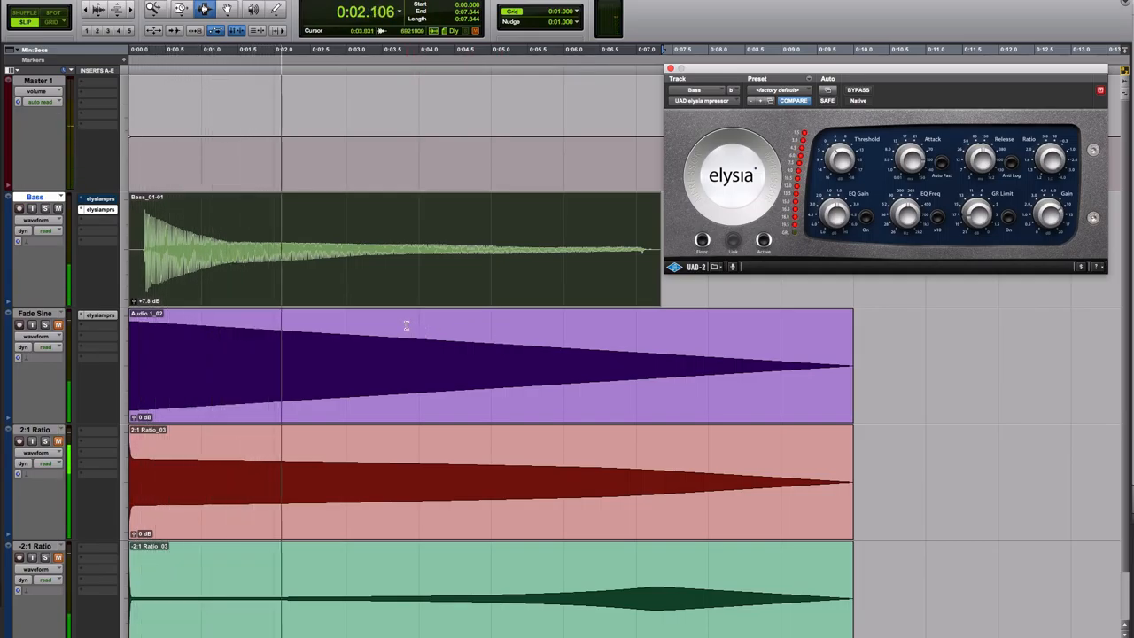
{"action": "key", "text": "space"}
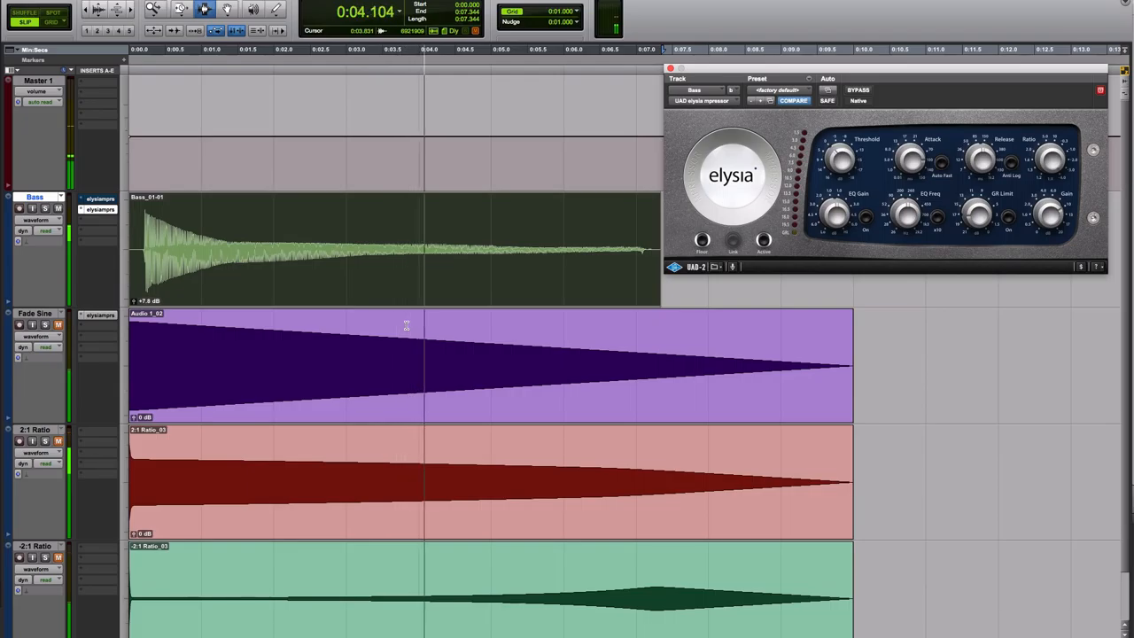